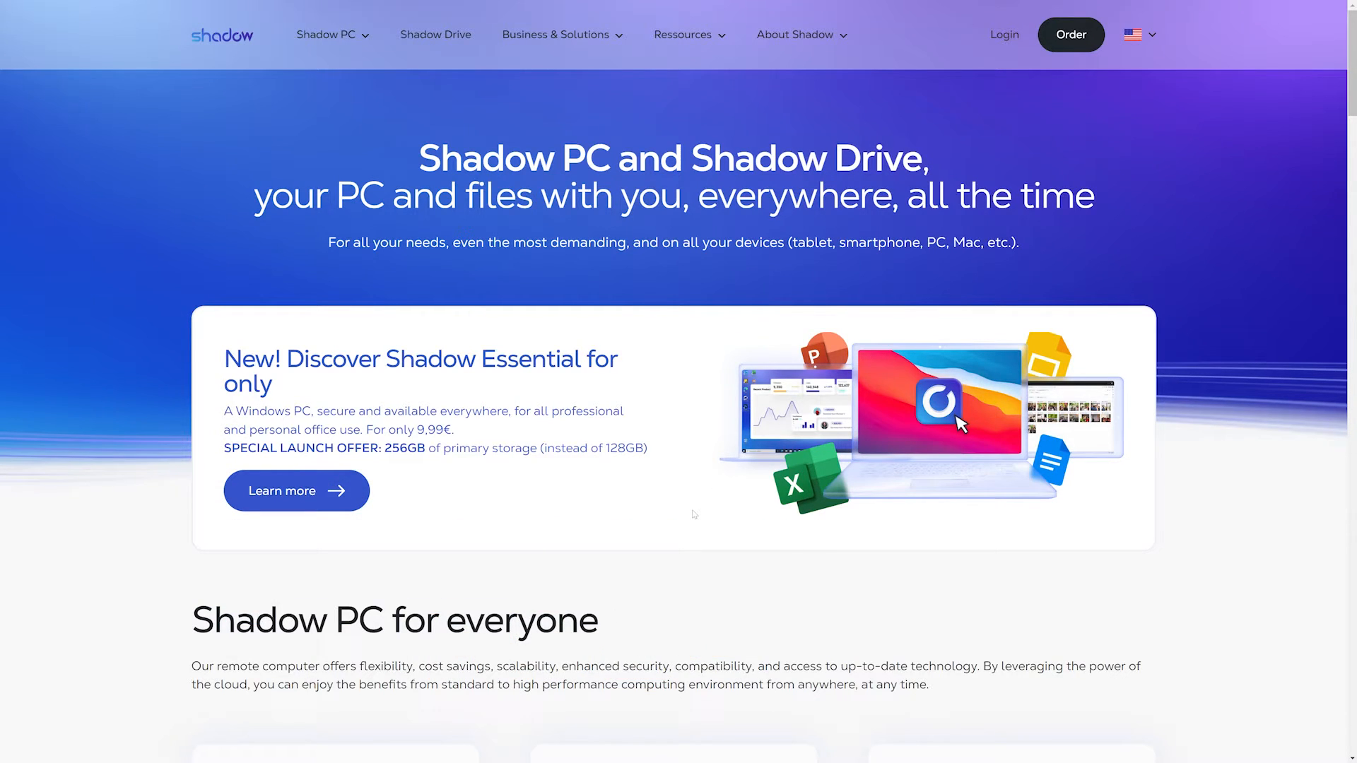
- View the Shadow PC Essential offer's price and technical specifications on the Shadow website
click(295, 490)
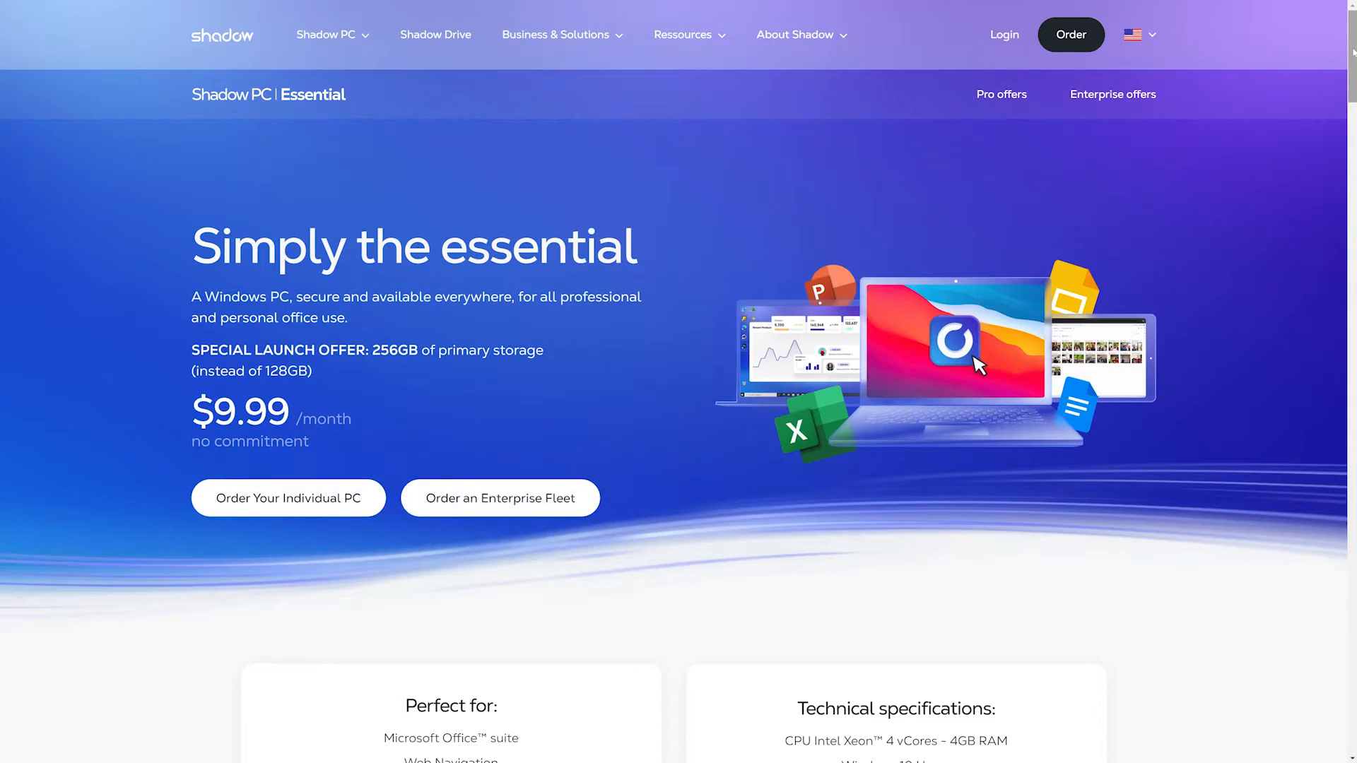
scroll(down, 3)
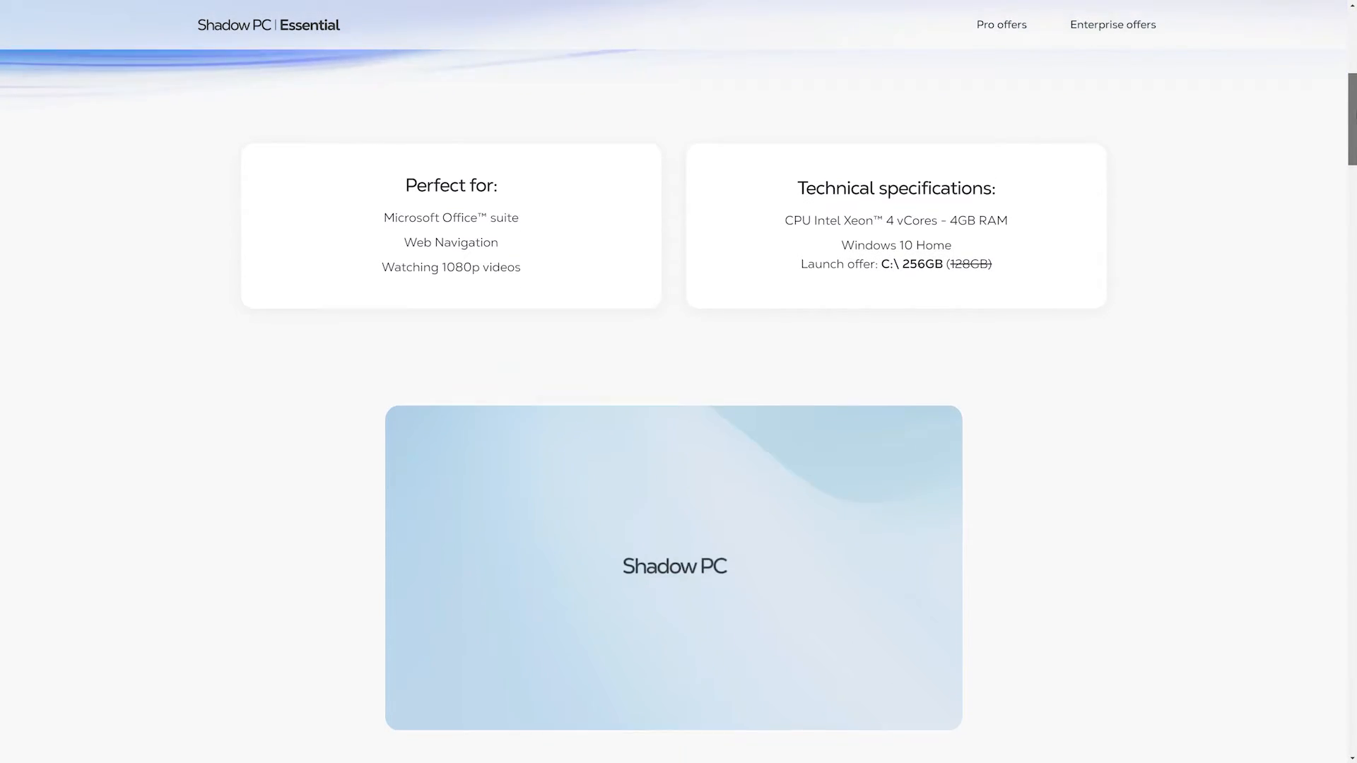
scroll(down, 3)
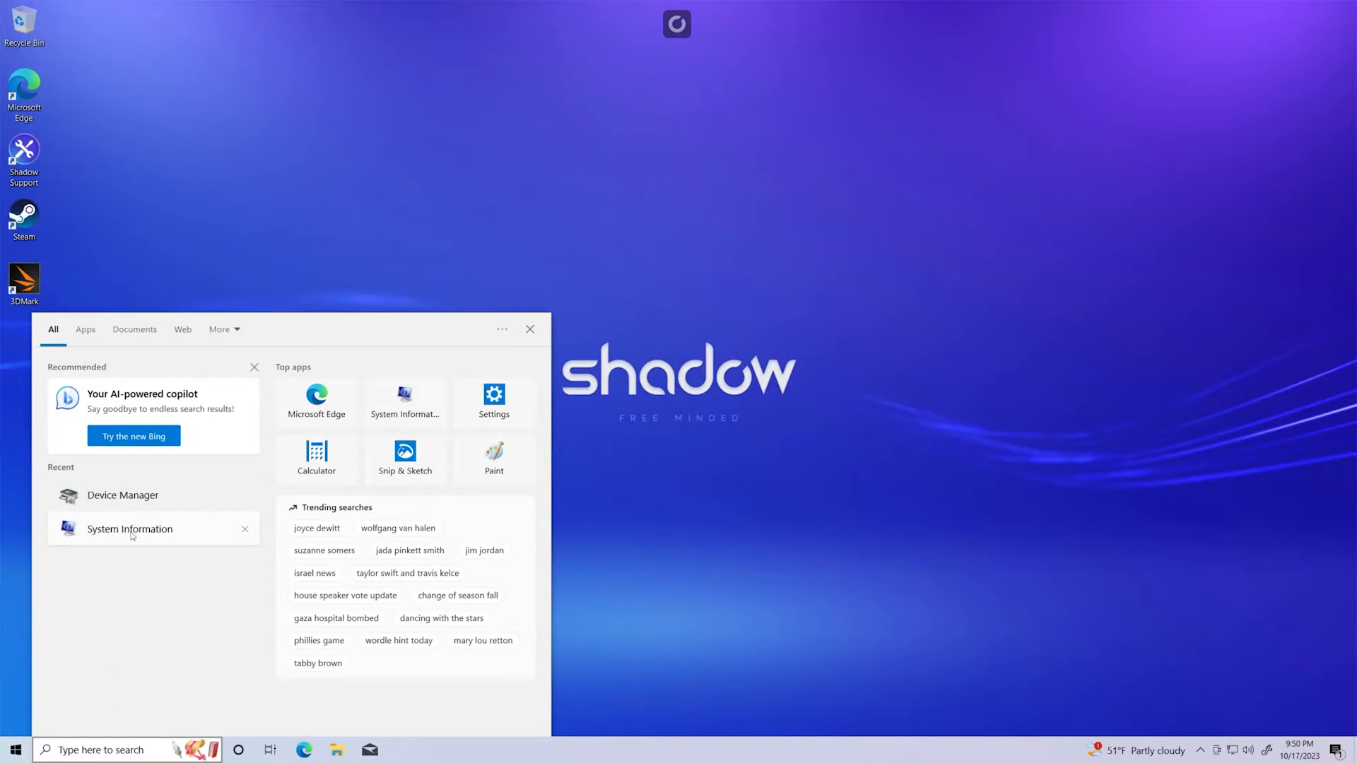
- Review the Xeon E5-2678 v3 system summary, then reveal the display adapter in Device Manager
click(131, 529)
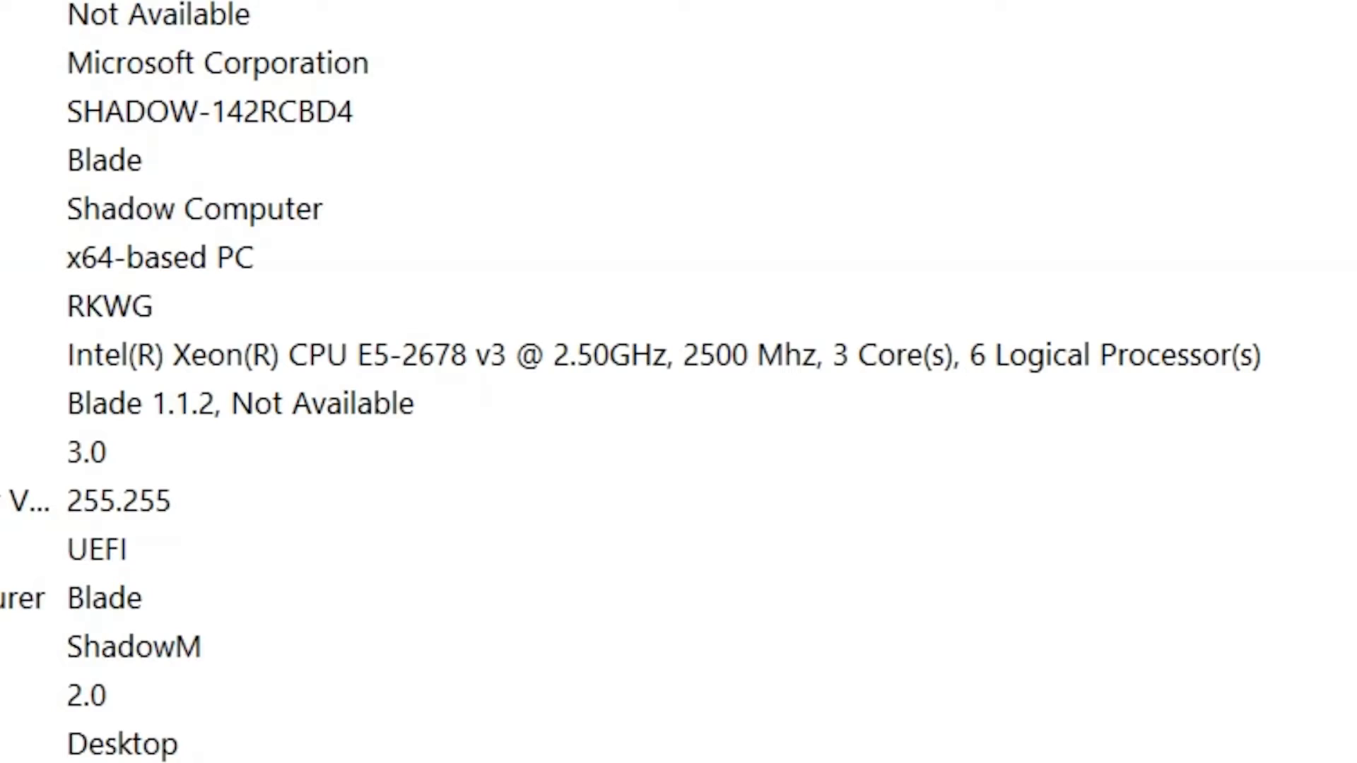
scroll(down, 3)
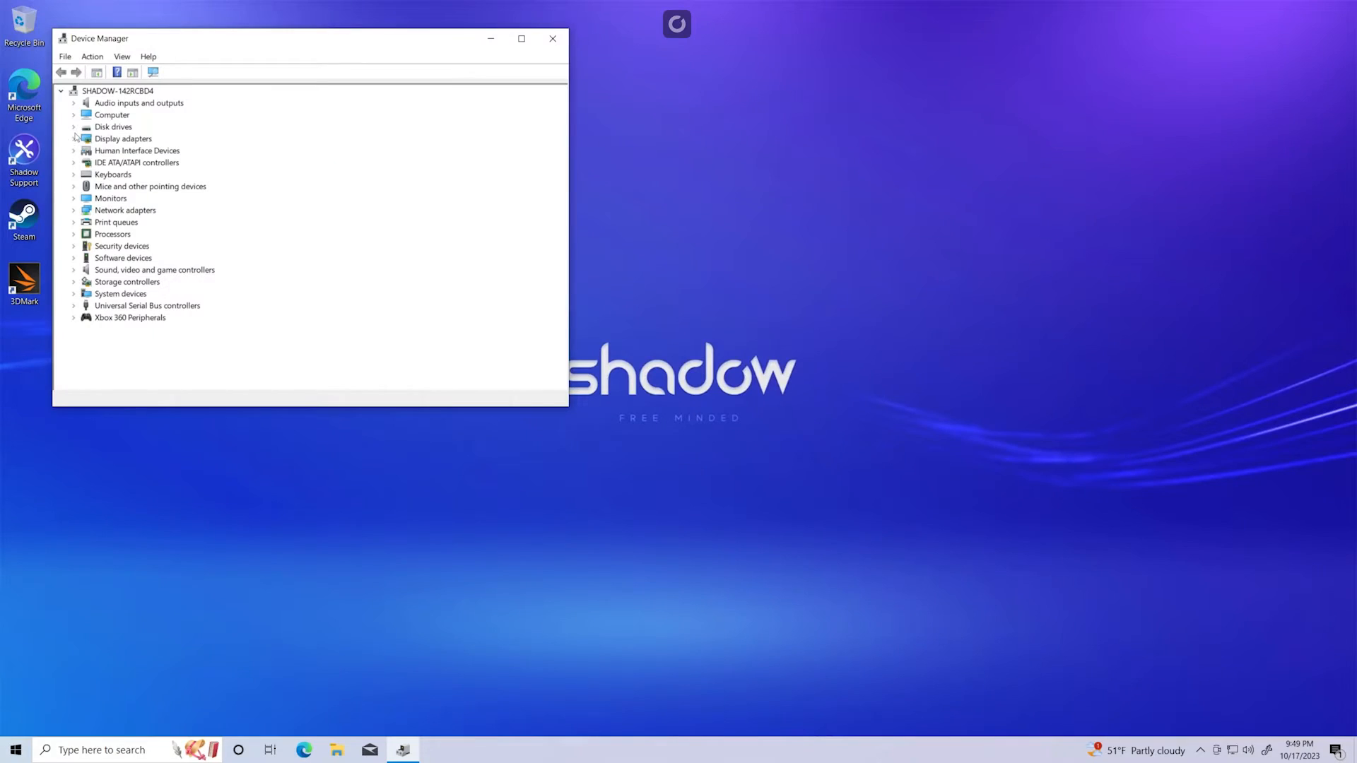
click(73, 139)
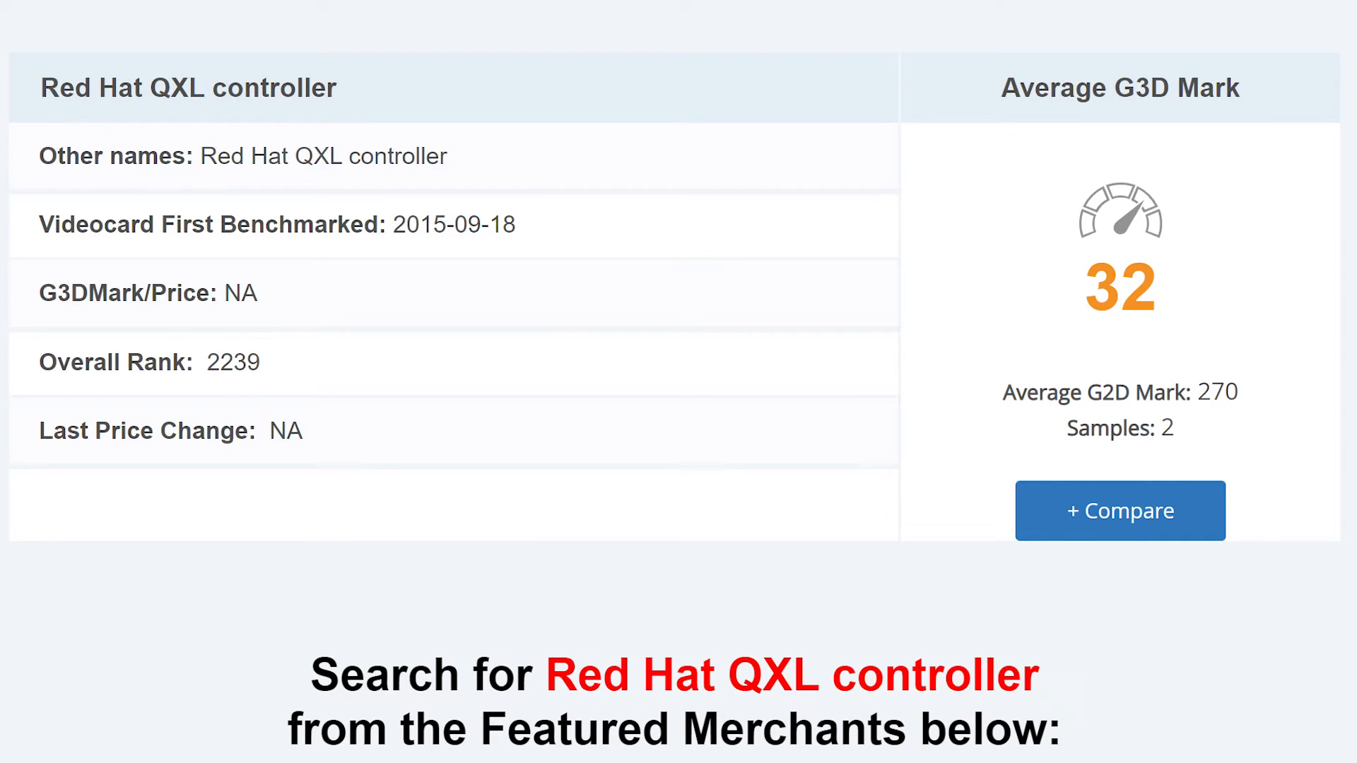
- View the Red Hat QXL controller's G3D Mark of 32 against PassMark's top ten videocards
scroll(down, 3)
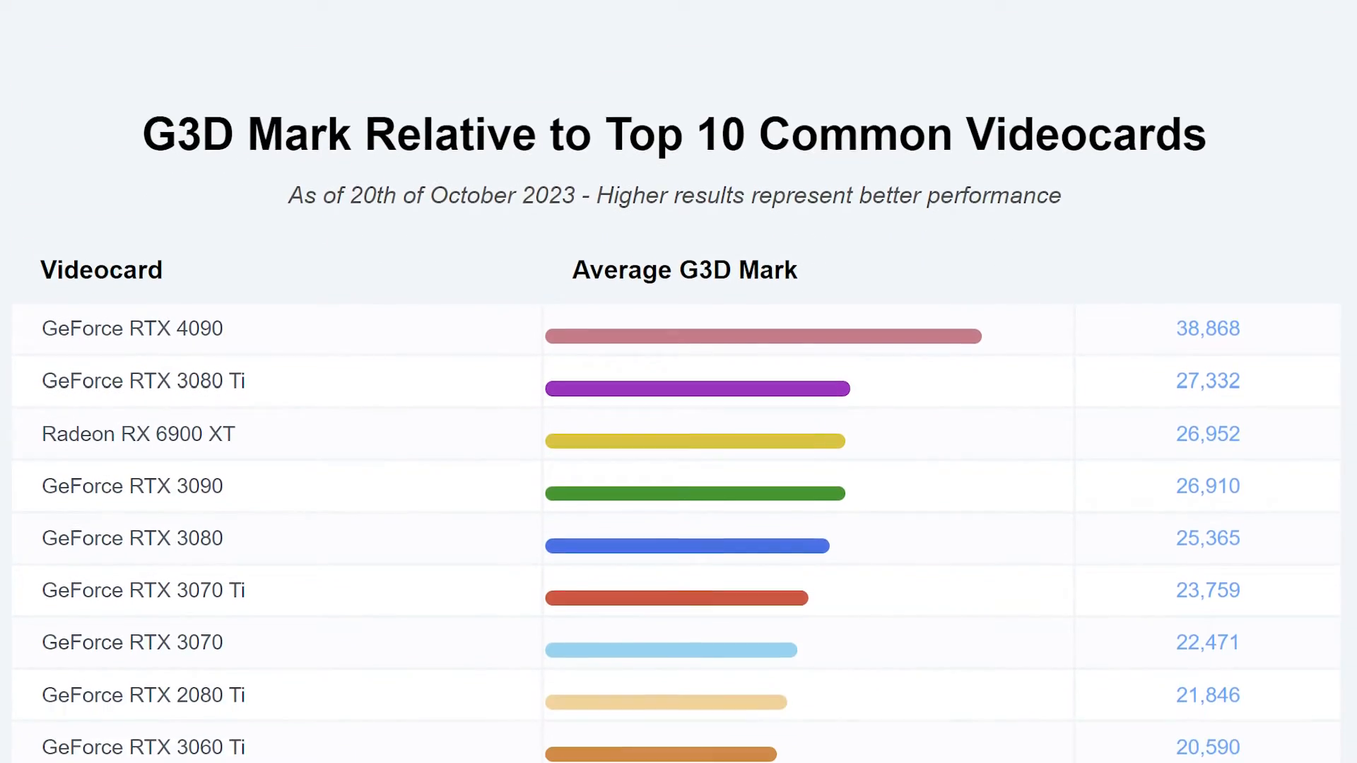
scroll(down, 3)
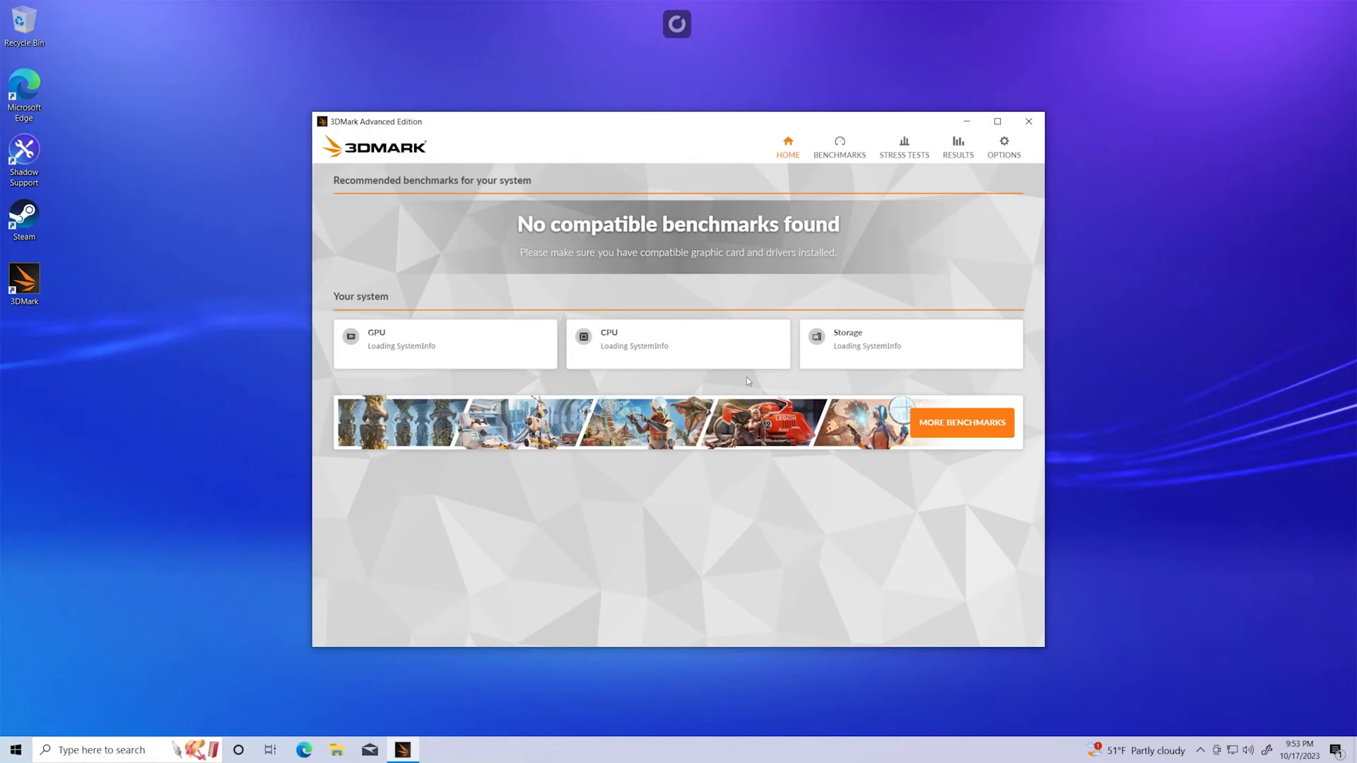
click(996, 121)
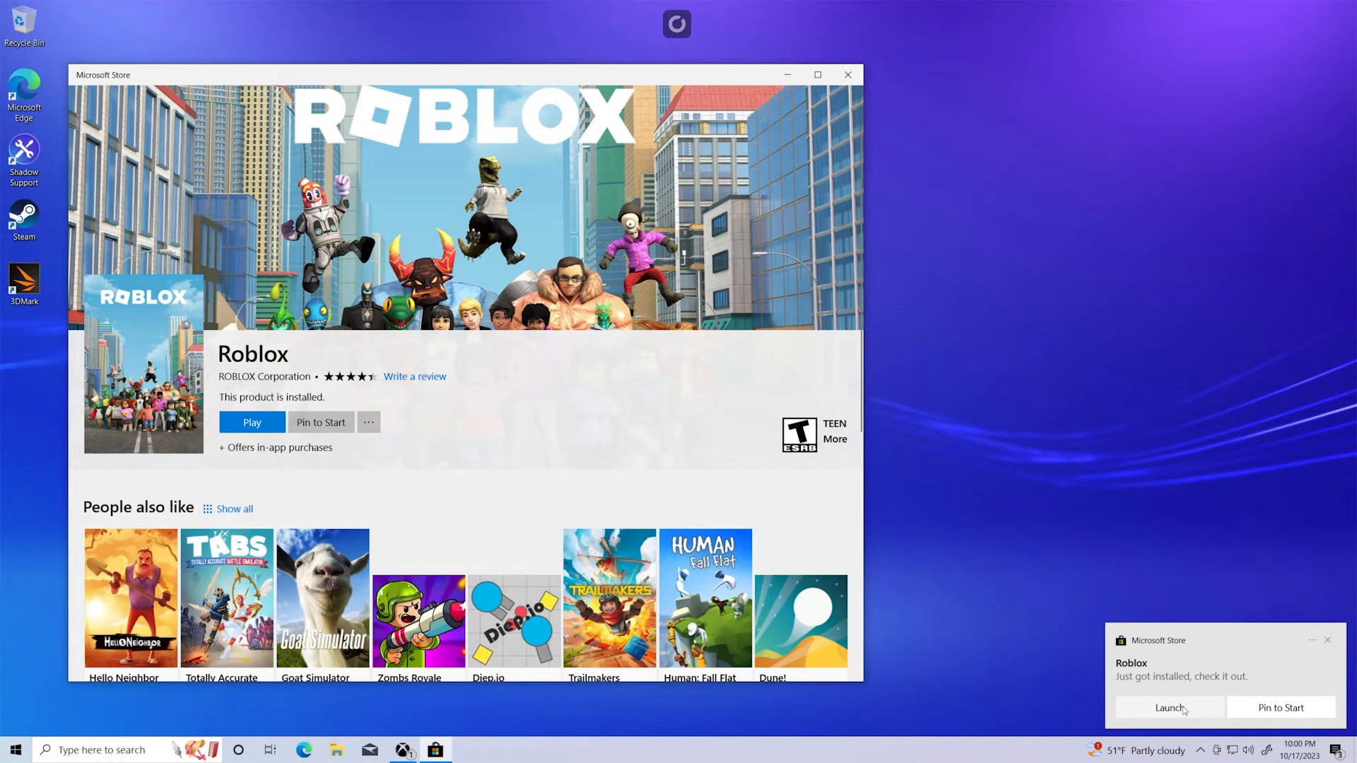
- Launch the installed Roblox from the Store, then start Roblox in the browser on now.gg
click(252, 423)
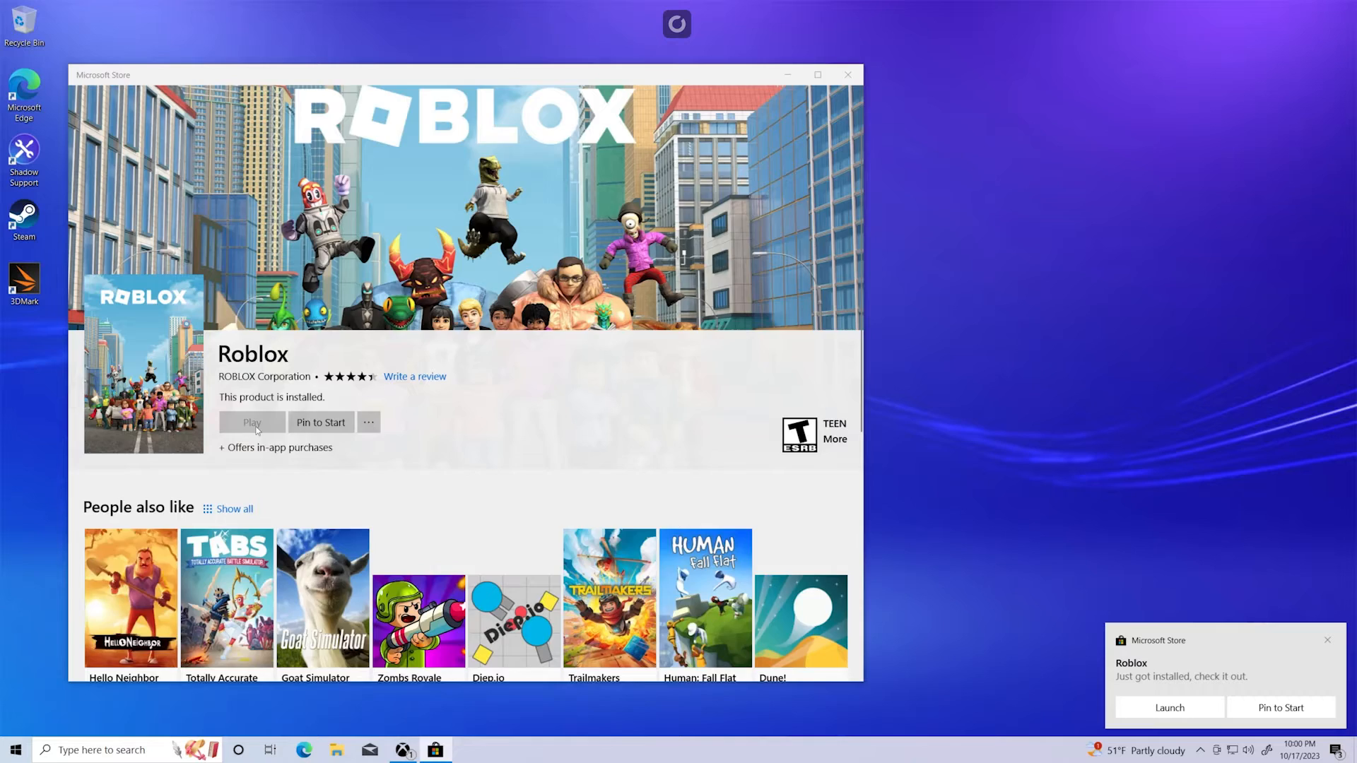
click(252, 423)
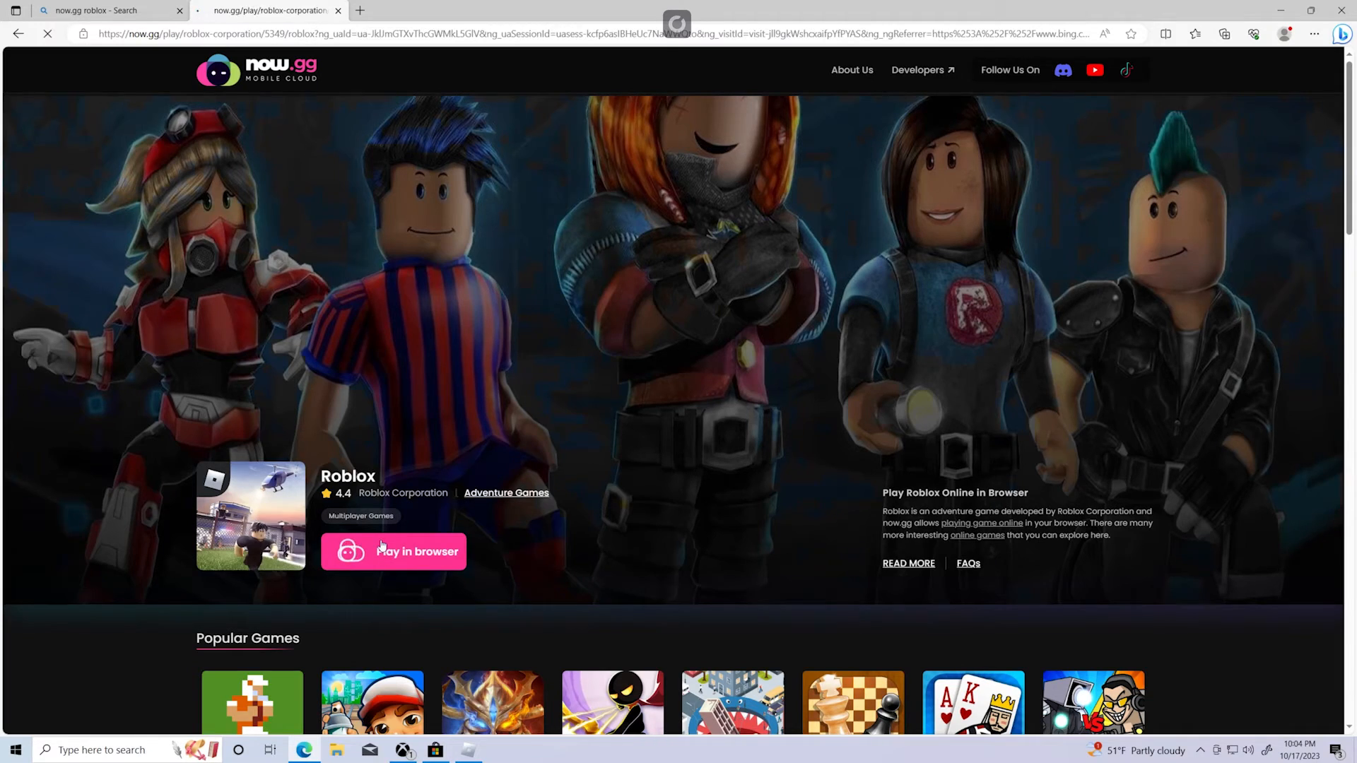
click(393, 551)
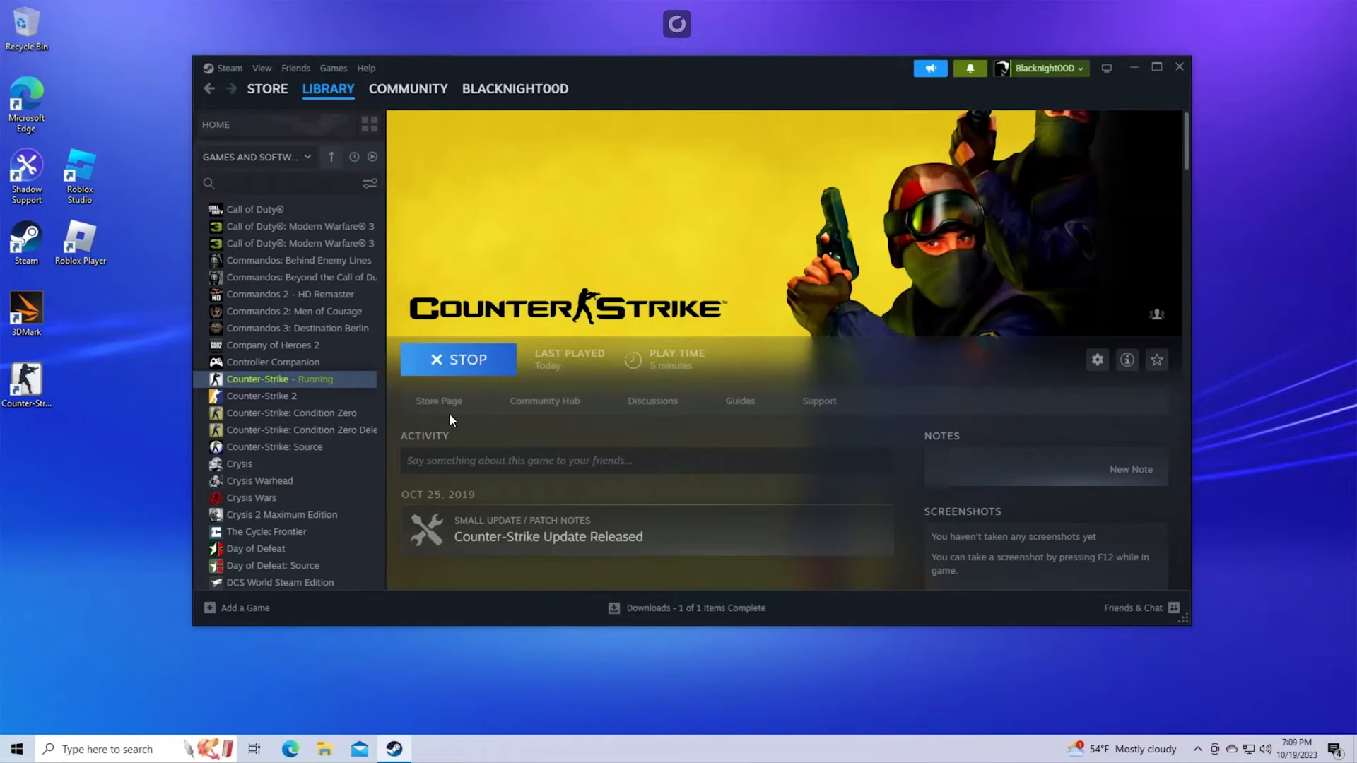
- Stop the running Counter-Strike session in Steam and launch it again
click(458, 359)
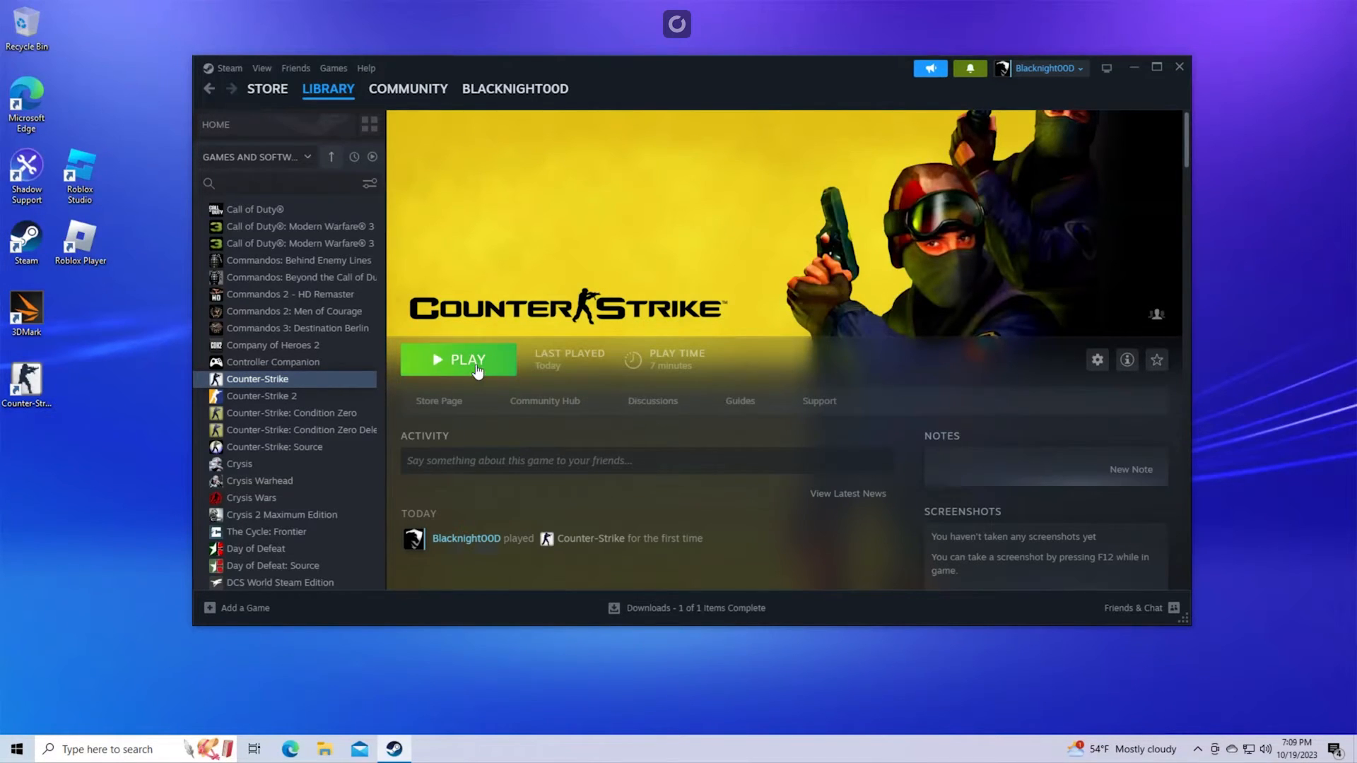
click(458, 359)
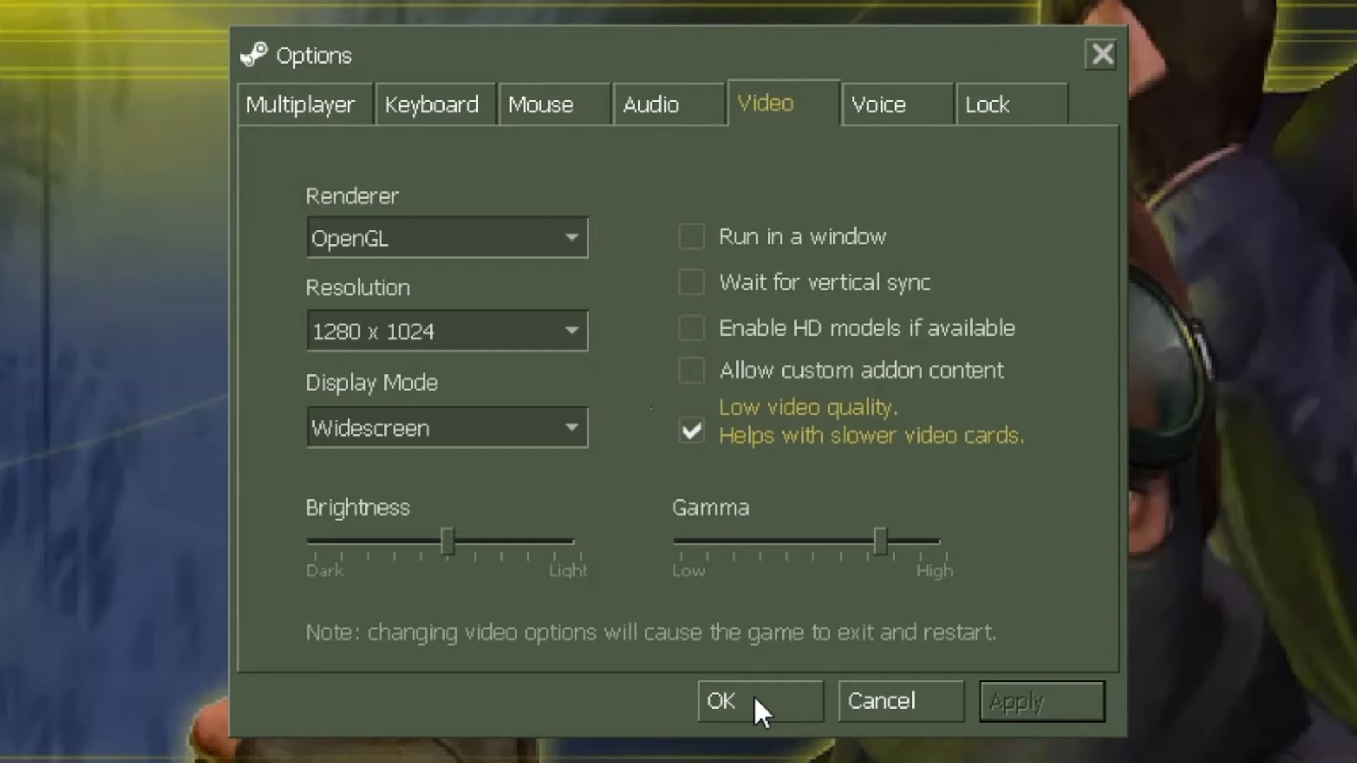
- Confirm the low-quality video options, join CT Forces and fire the pistol three times
click(758, 701)
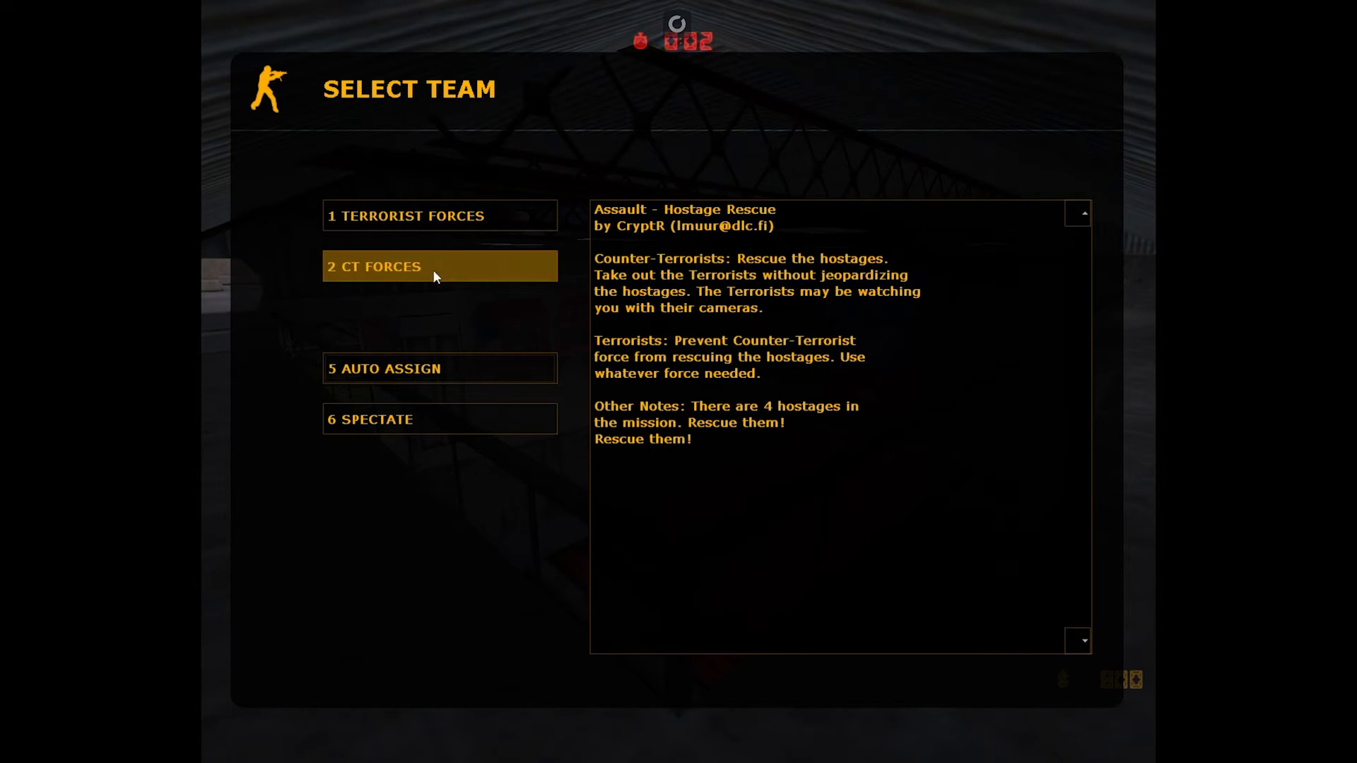
click(440, 267)
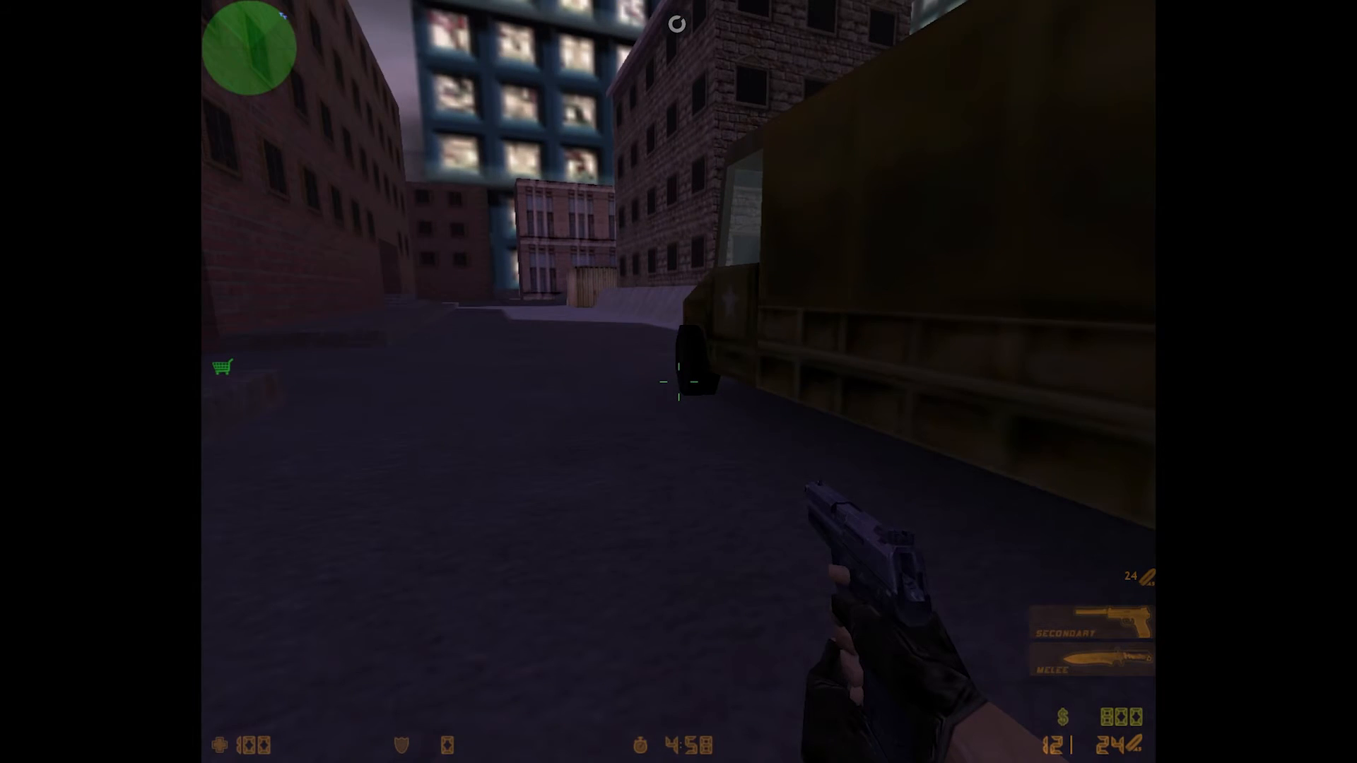
click(678, 382)
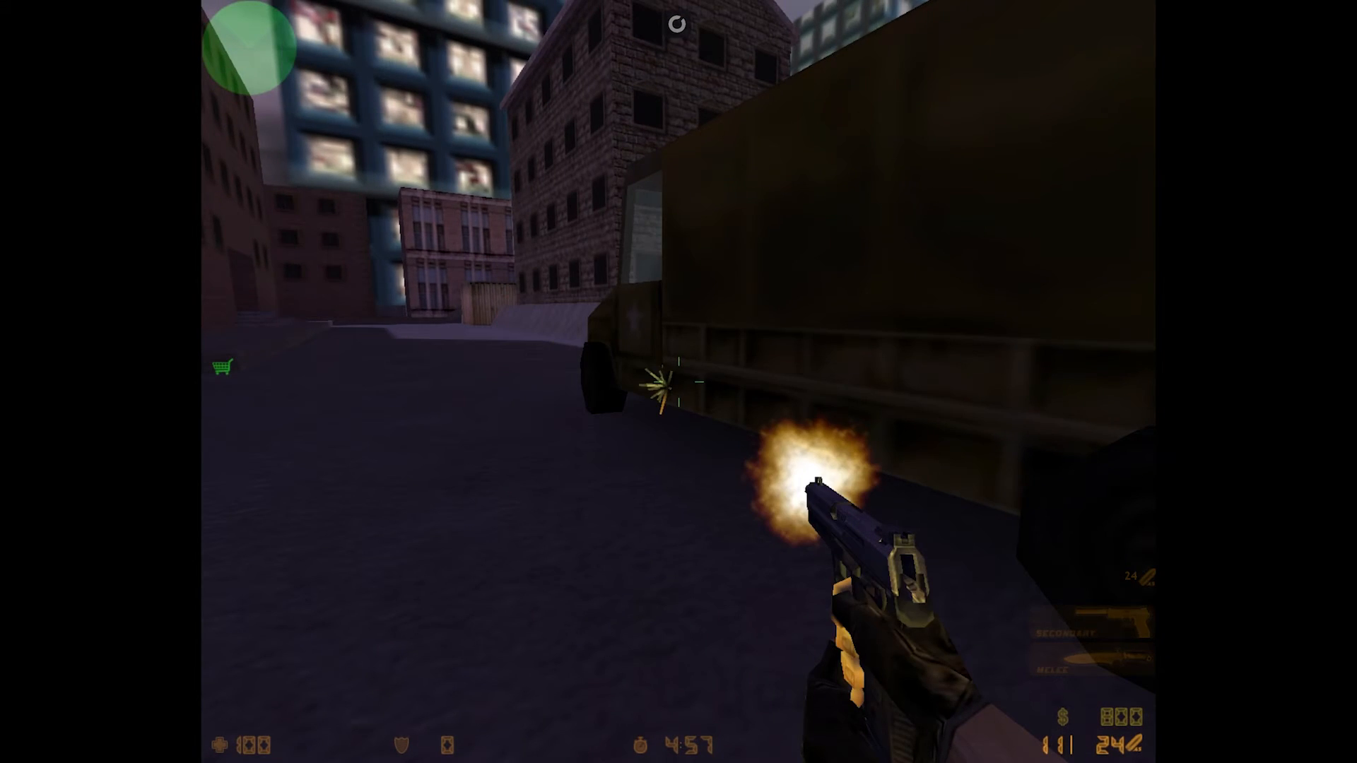
click(678, 382)
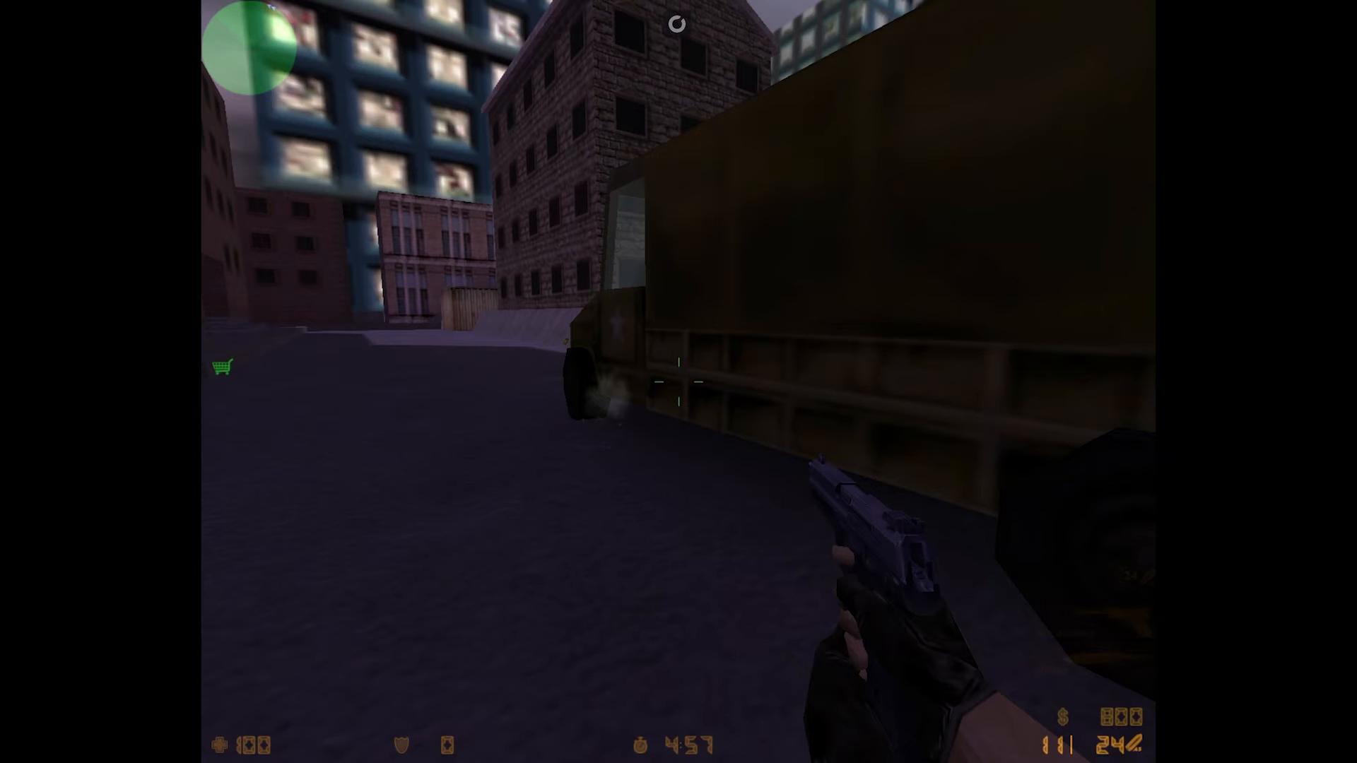
click(679, 382)
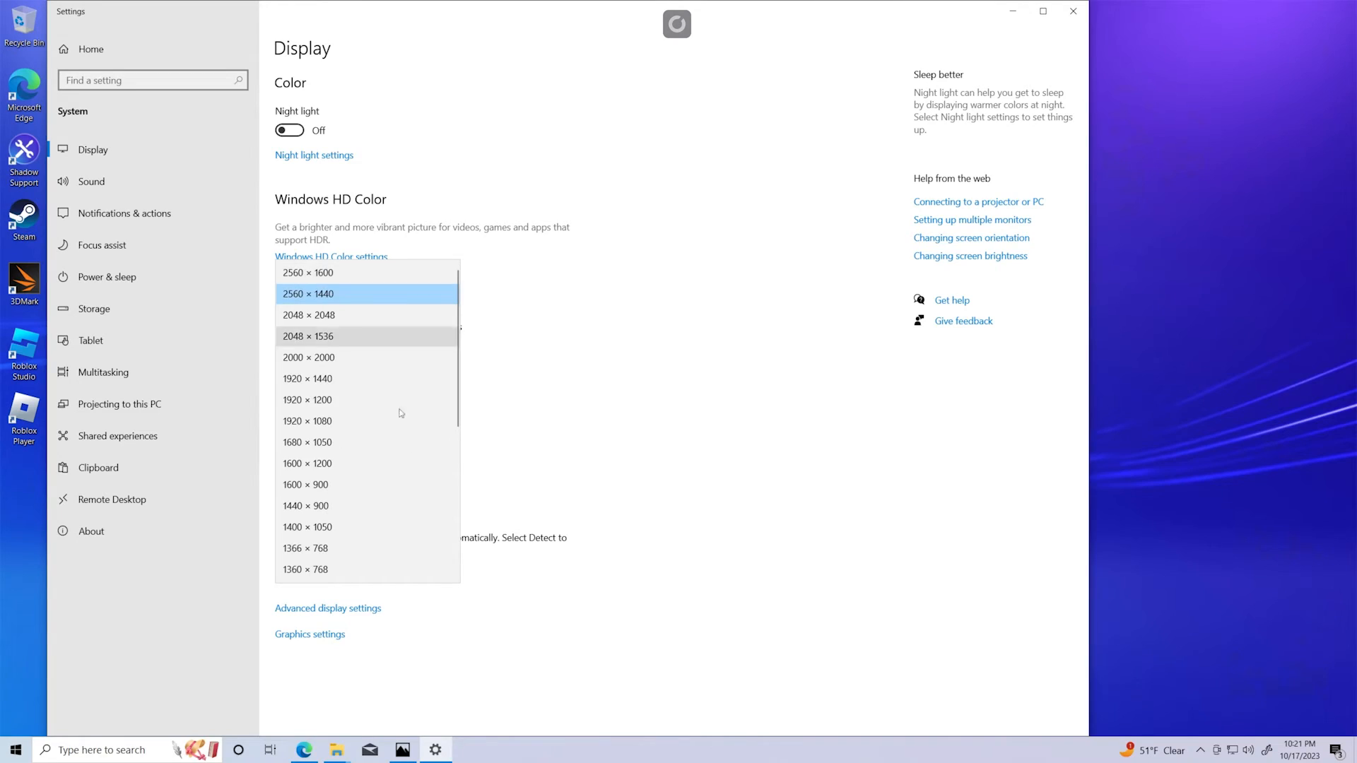
mouse_move(740, 285)
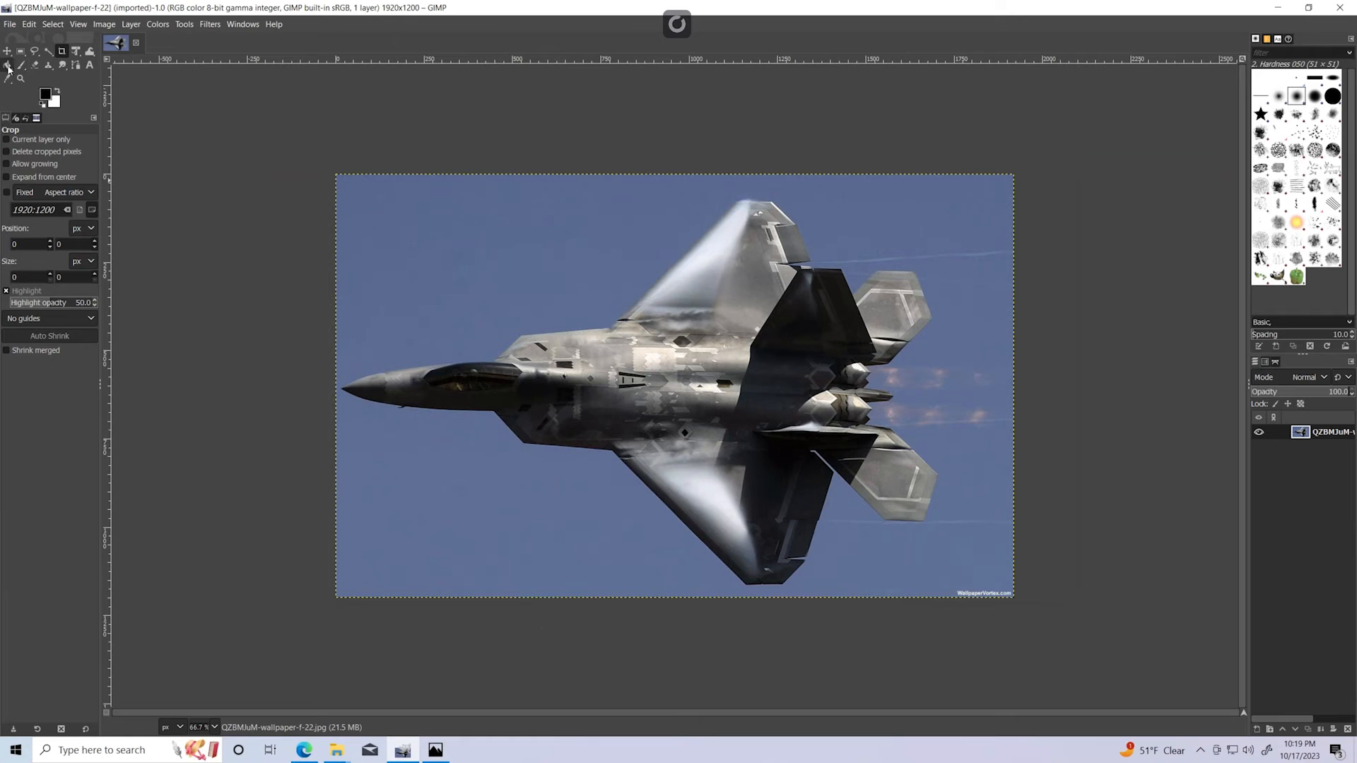
- Fuzzy-select the blue sky around the F-22 jet in the wallpaper image
click(48, 51)
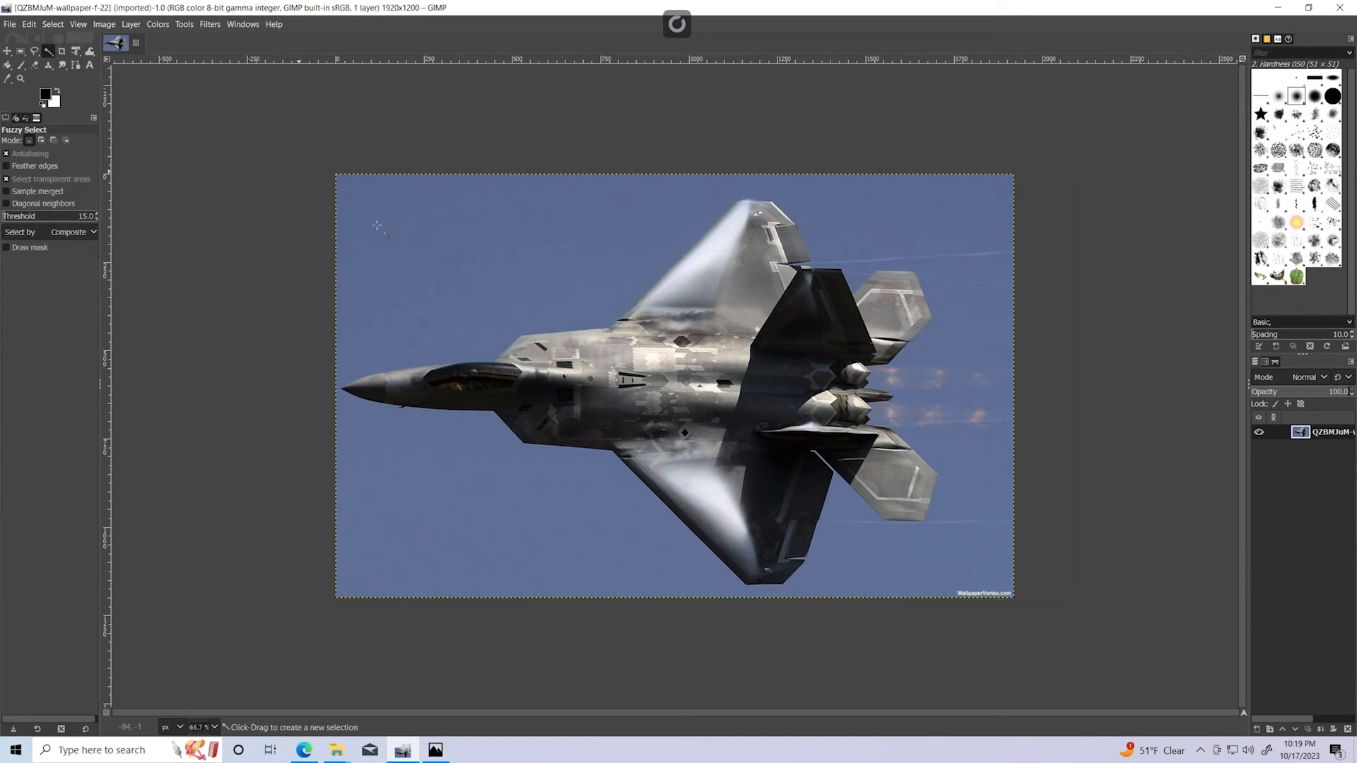
click(498, 275)
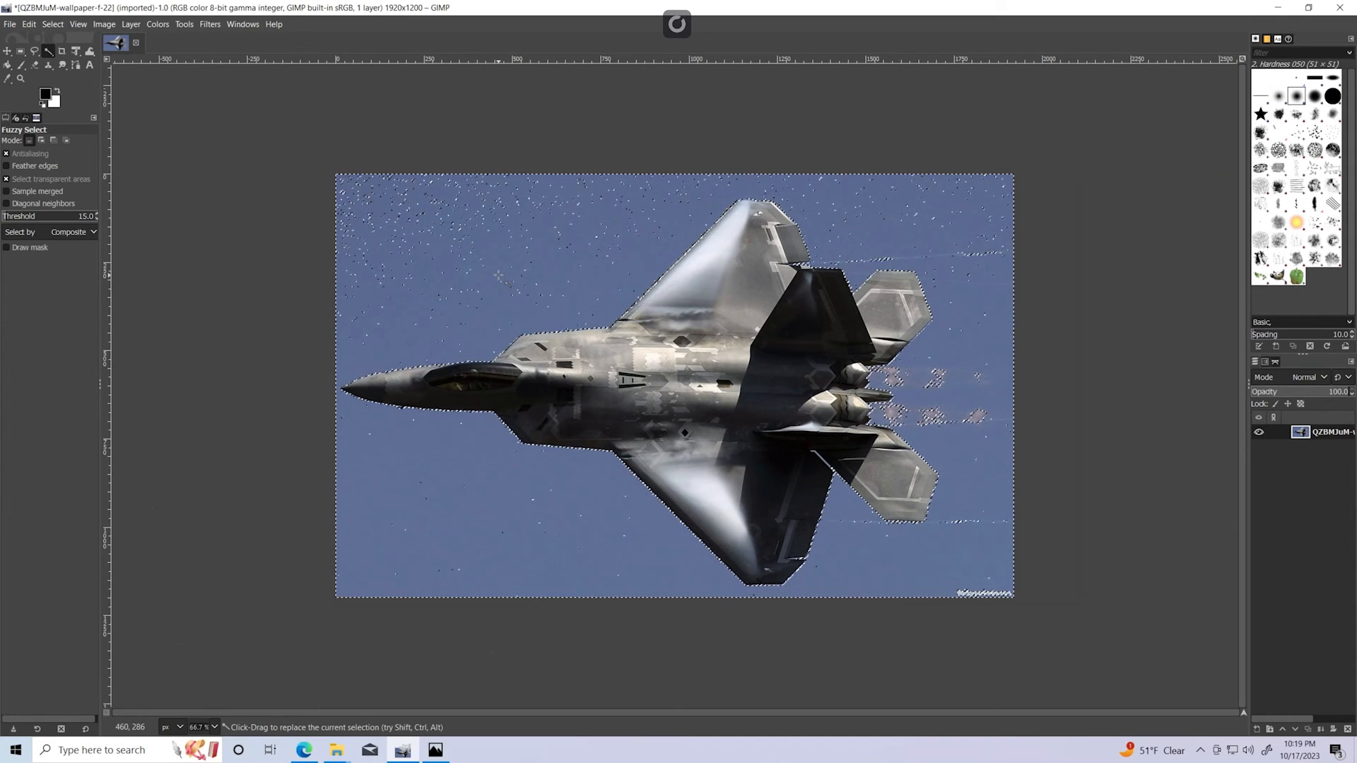
mouse_move(468, 310)
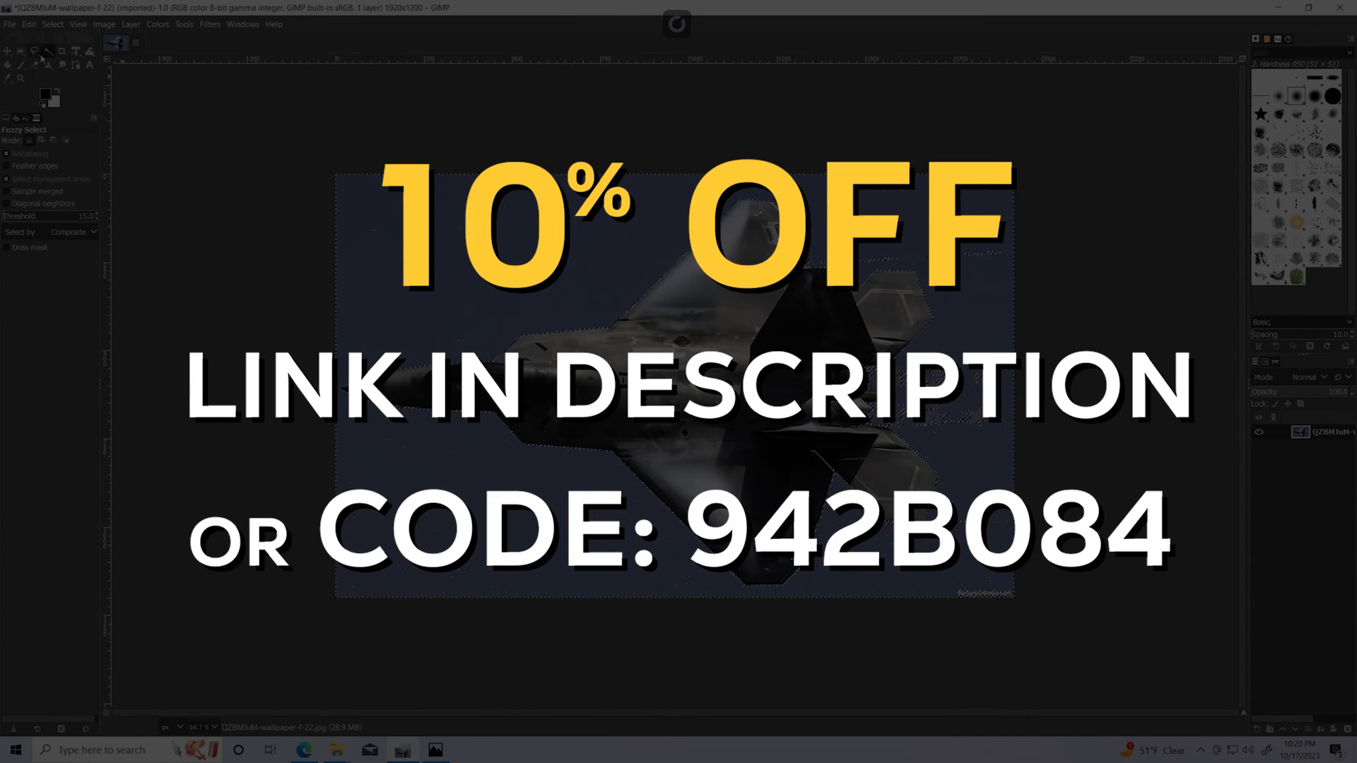
click(7, 51)
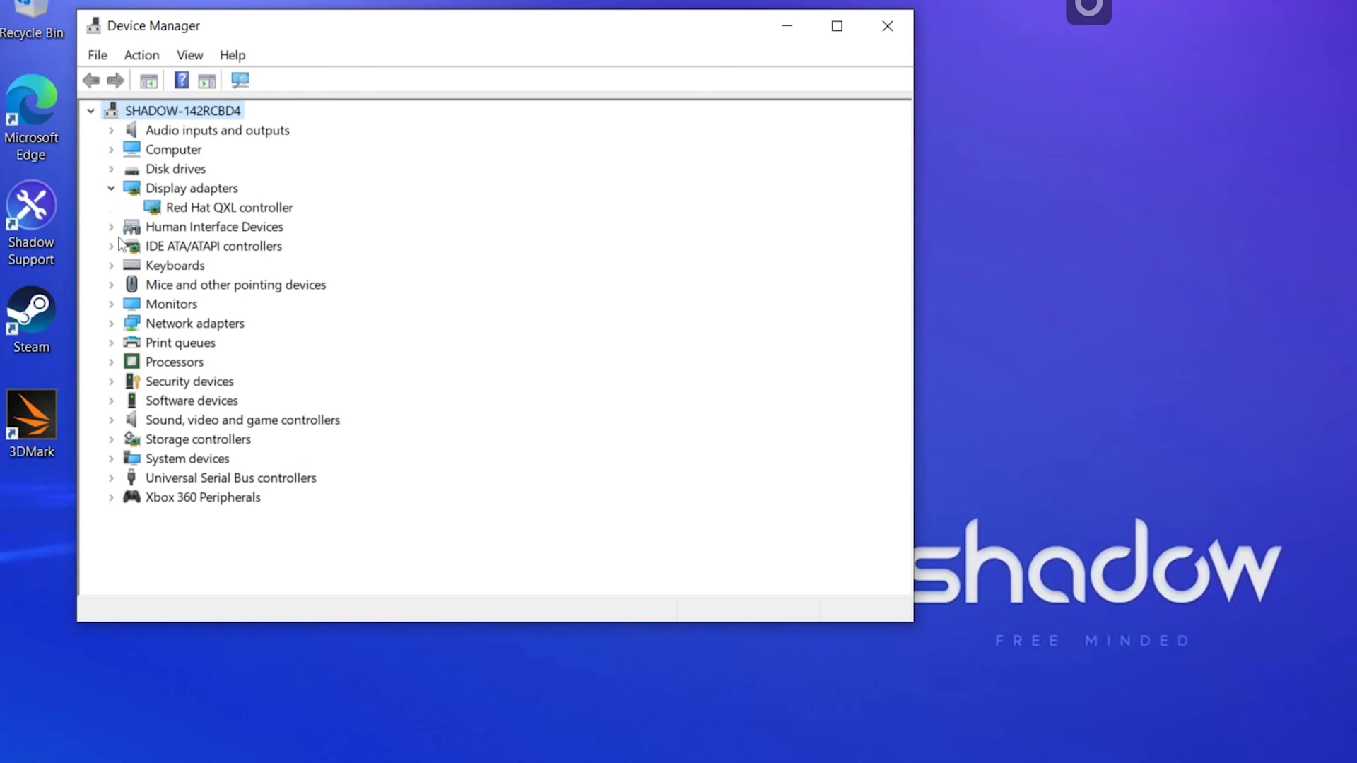
- Expand Processors, Network adapters, IDE ATA/ATAPI controllers and Human Interface Devices in the tree
click(110, 362)
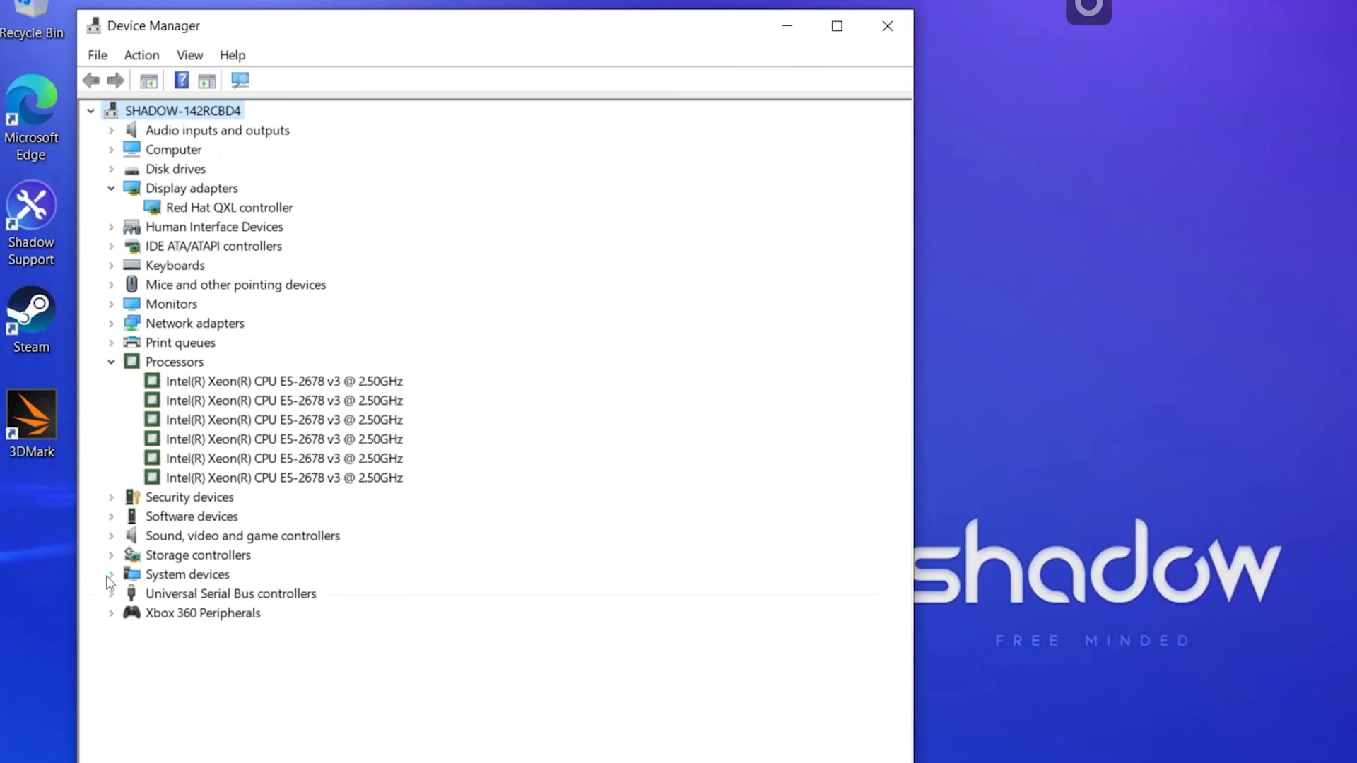
click(110, 574)
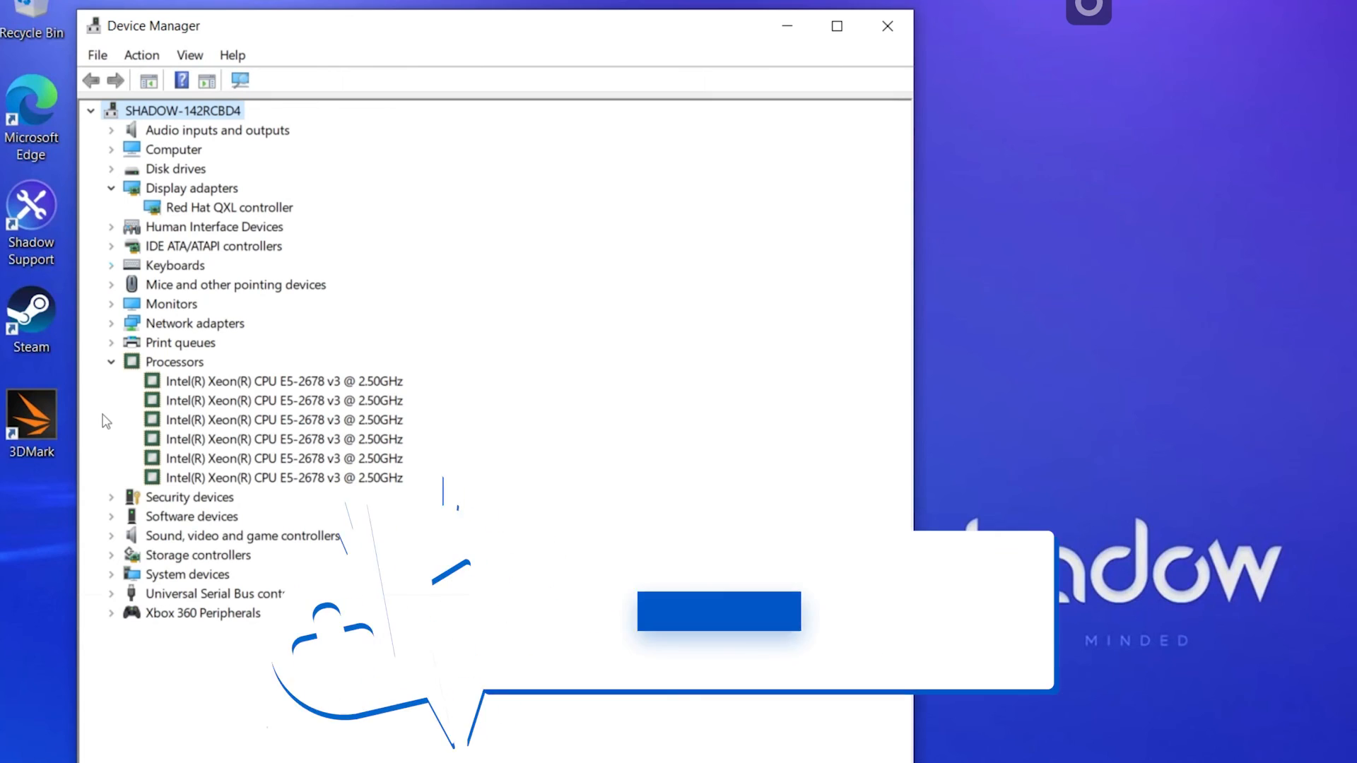
click(110, 322)
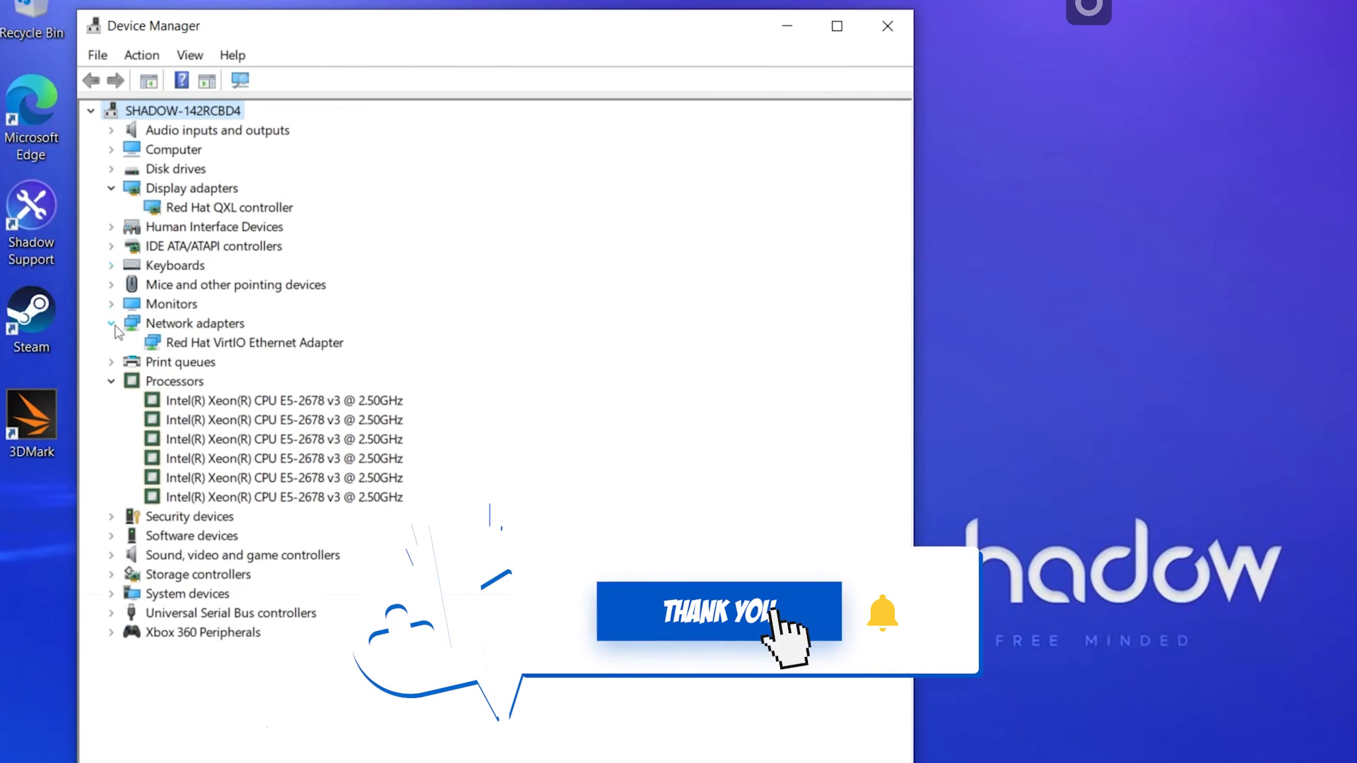
click(110, 168)
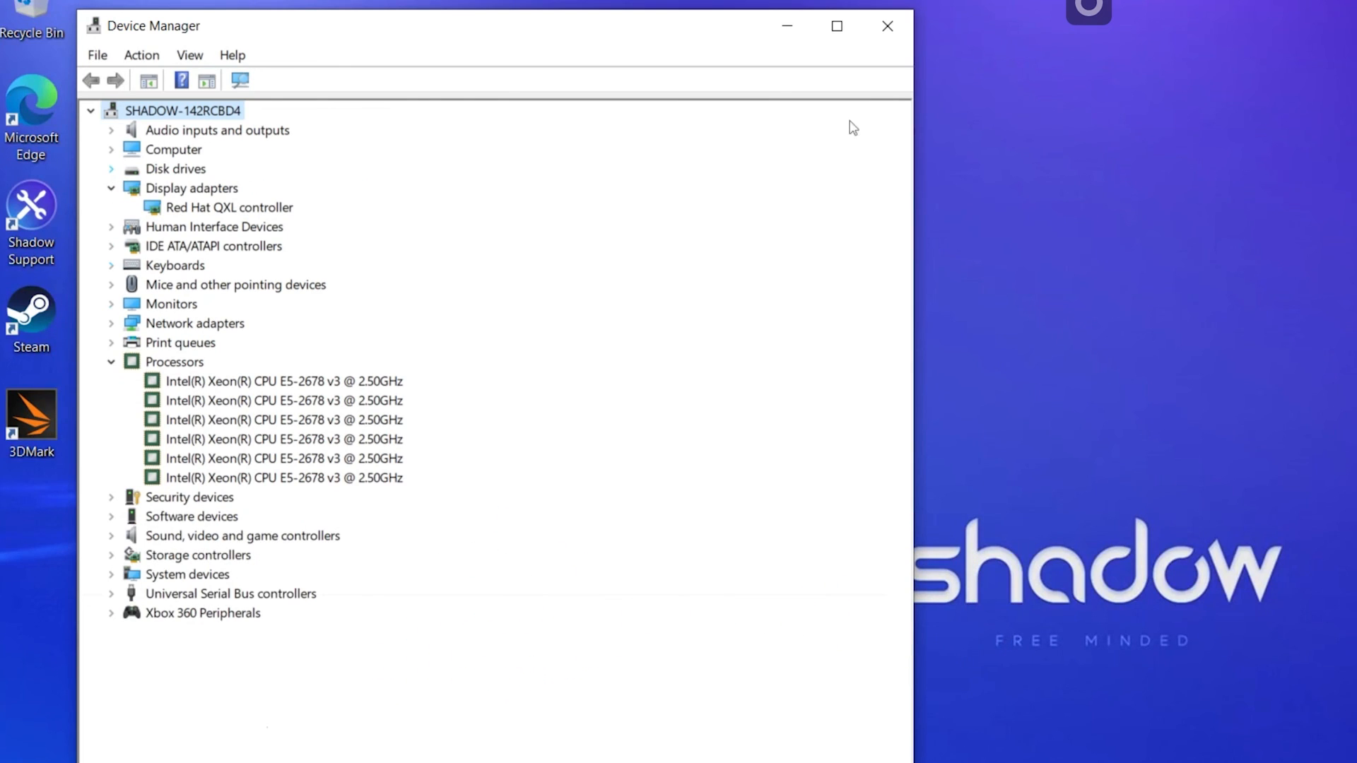
click(110, 246)
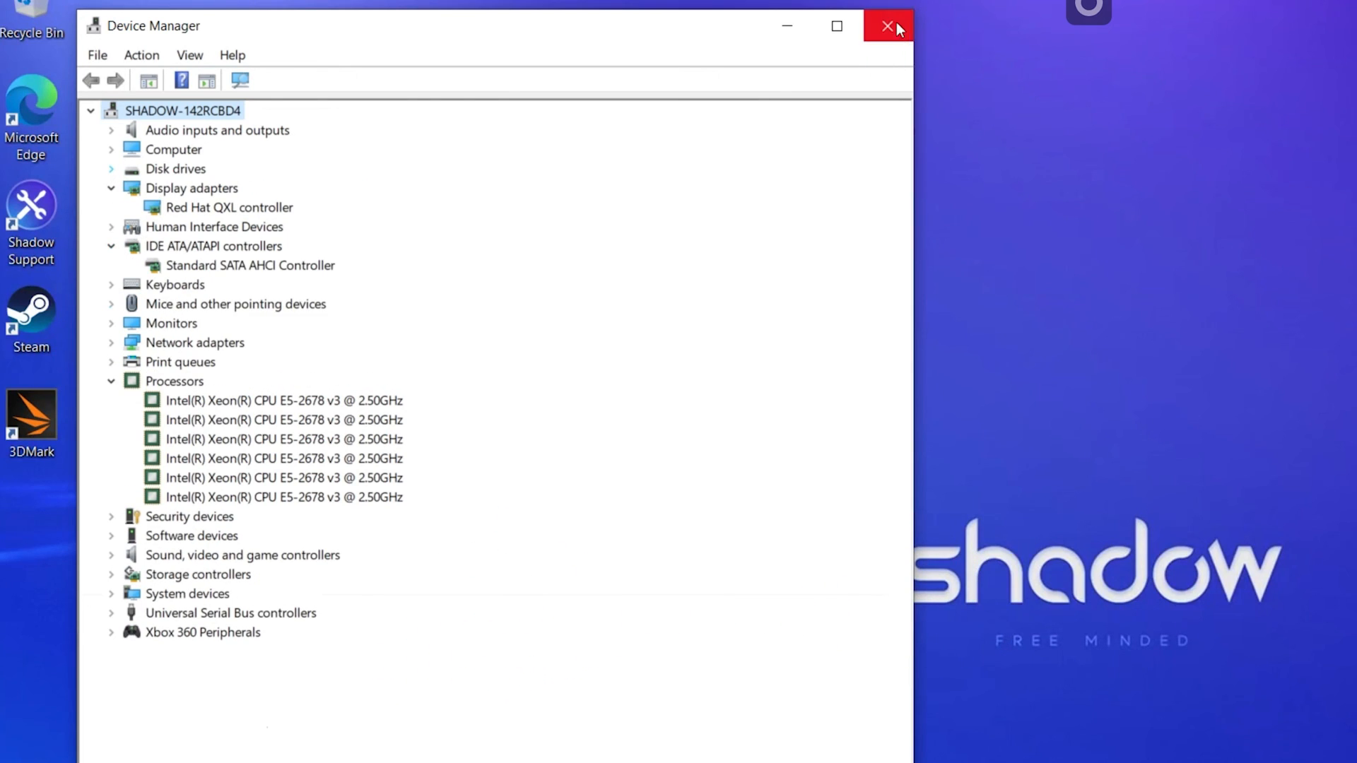
click(111, 226)
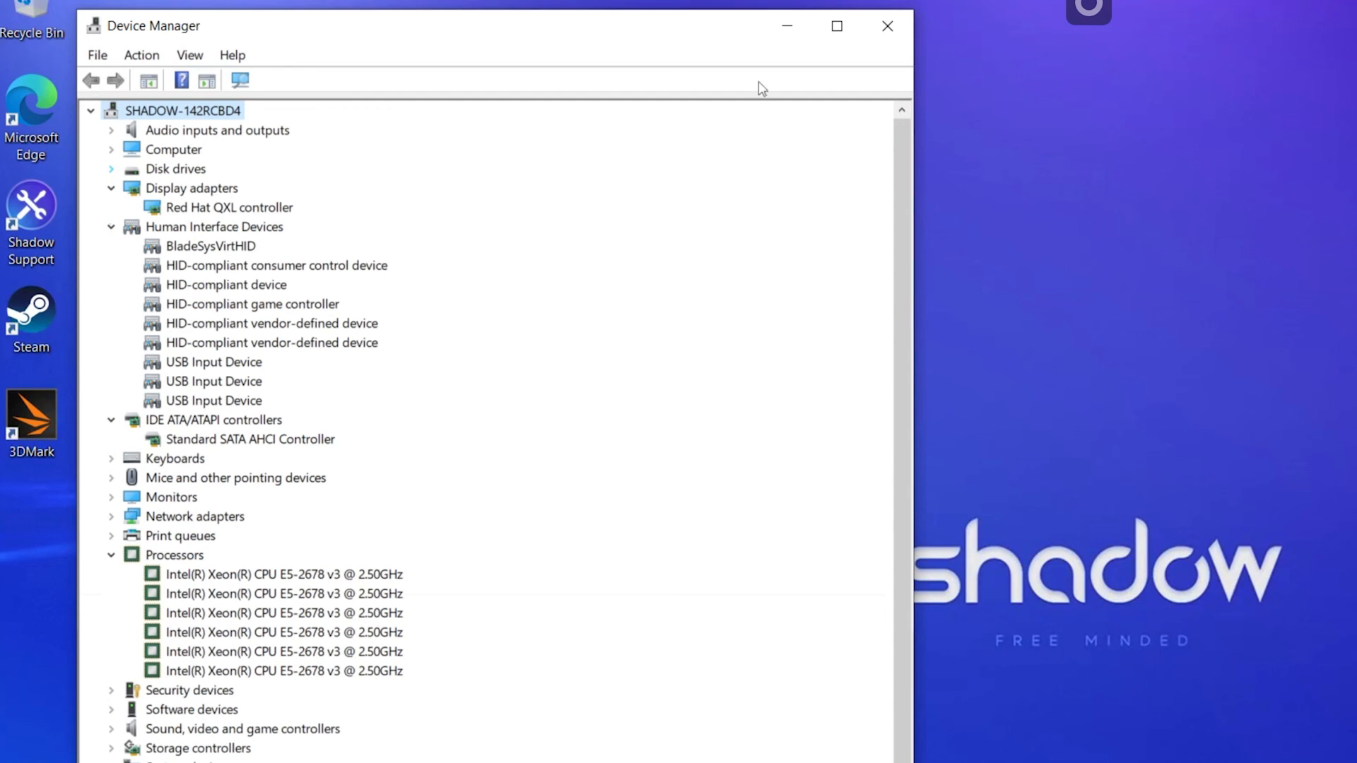